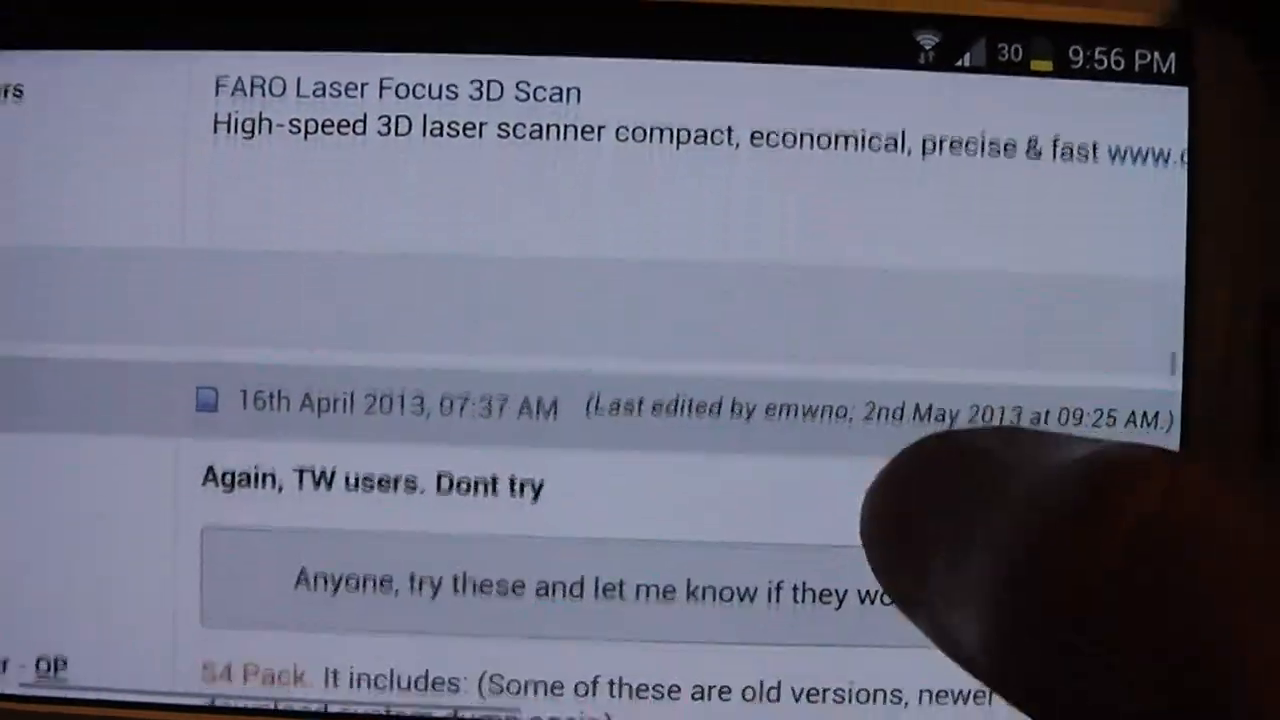
- Scroll the forum post to the numbered S4 Pack list, Samsung Calculator through Samsung Memo
{"action": "scroll", "scroll_direction": "down", "scroll_amount": 3}
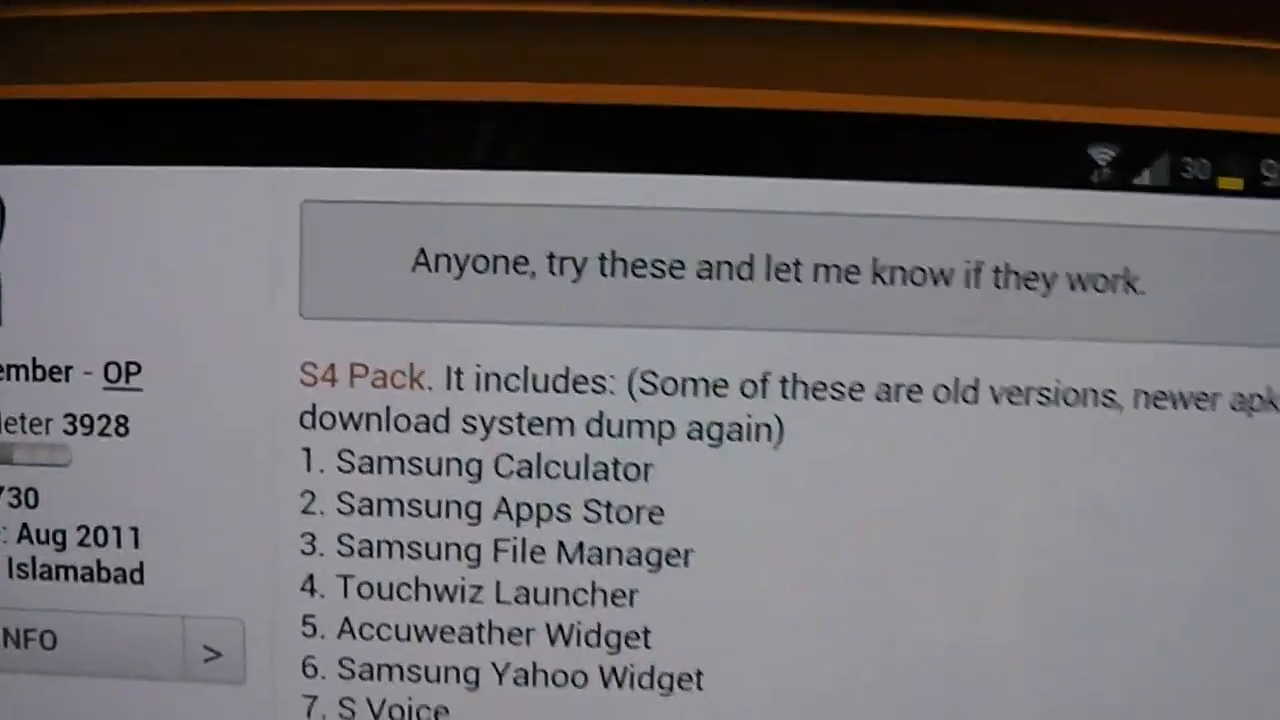
{"action": "scroll", "scroll_direction": "down", "scroll_amount": 3}
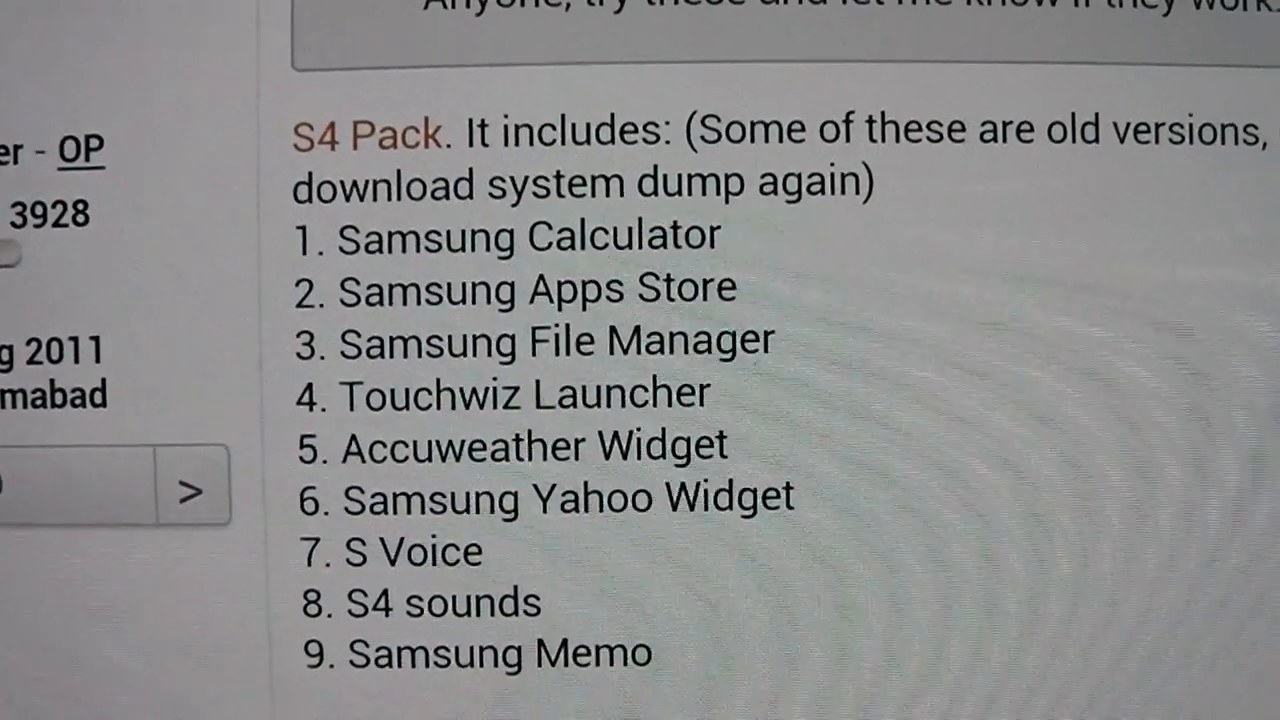
{"action": "scroll", "scroll_direction": "down", "scroll_amount": 3}
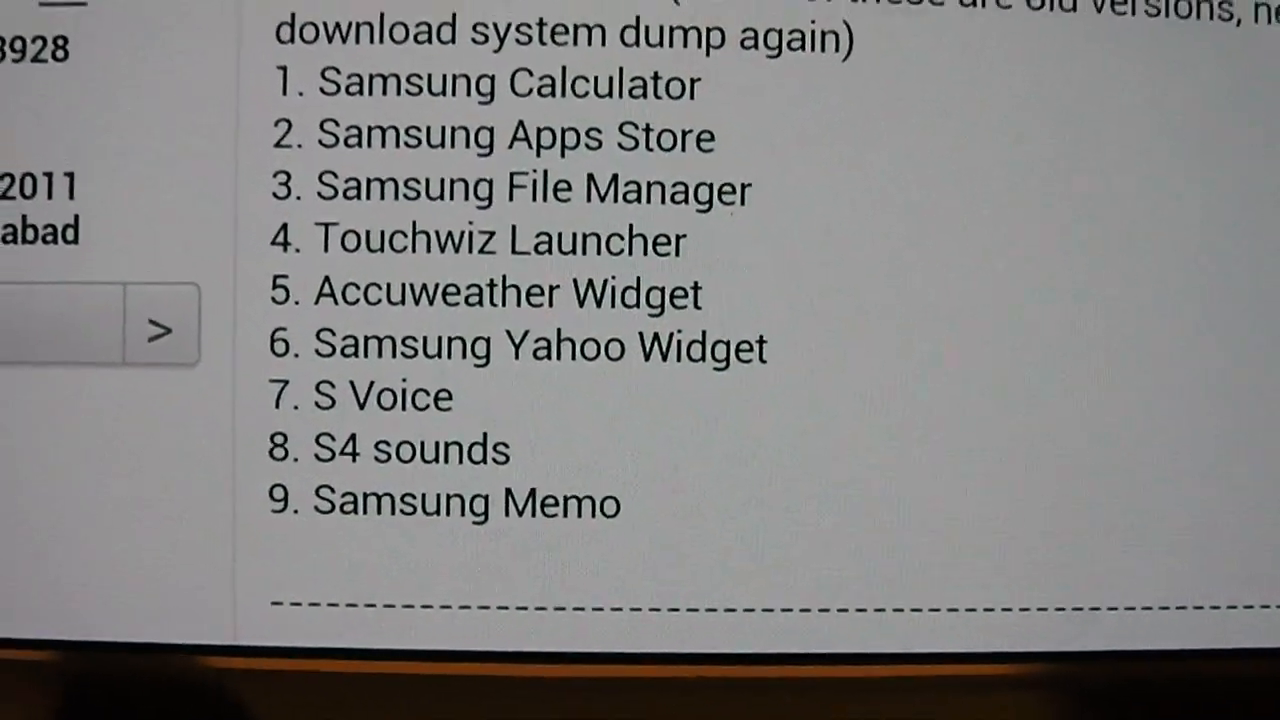
{"action": "scroll", "scroll_direction": "up", "scroll_amount": 3}
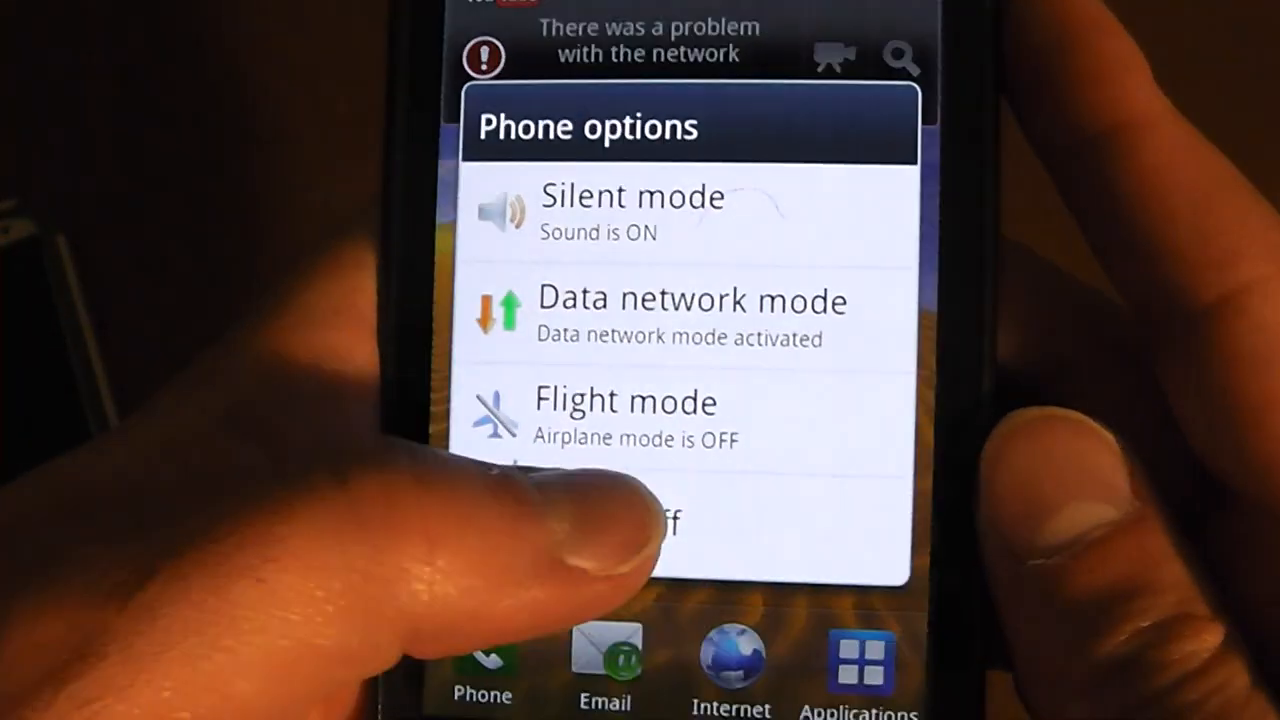
- Choose Power off from the Phone options menu
{"action": "left_click", "coordinate": [640, 525]}
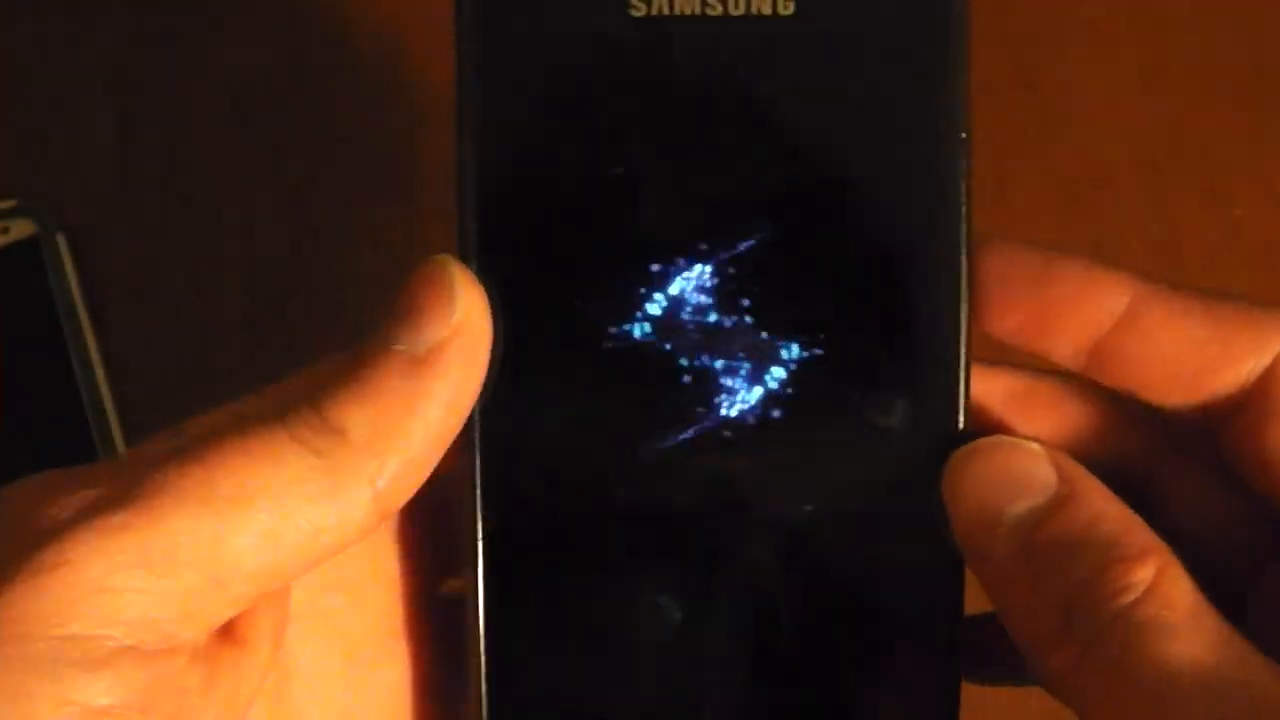